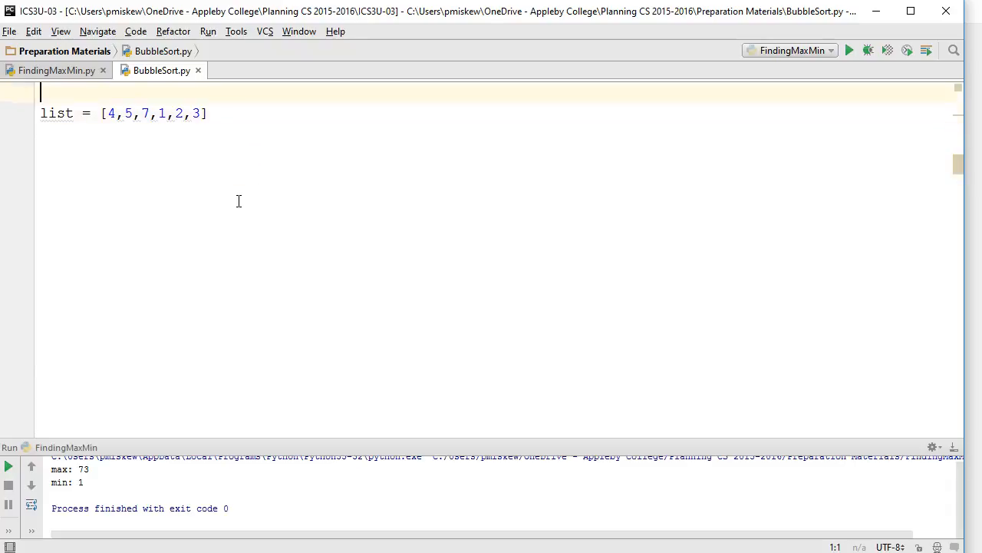
Write def bubbleSort(list): printing "Bubble Sorting", call it on the list, and run it.
text(def)
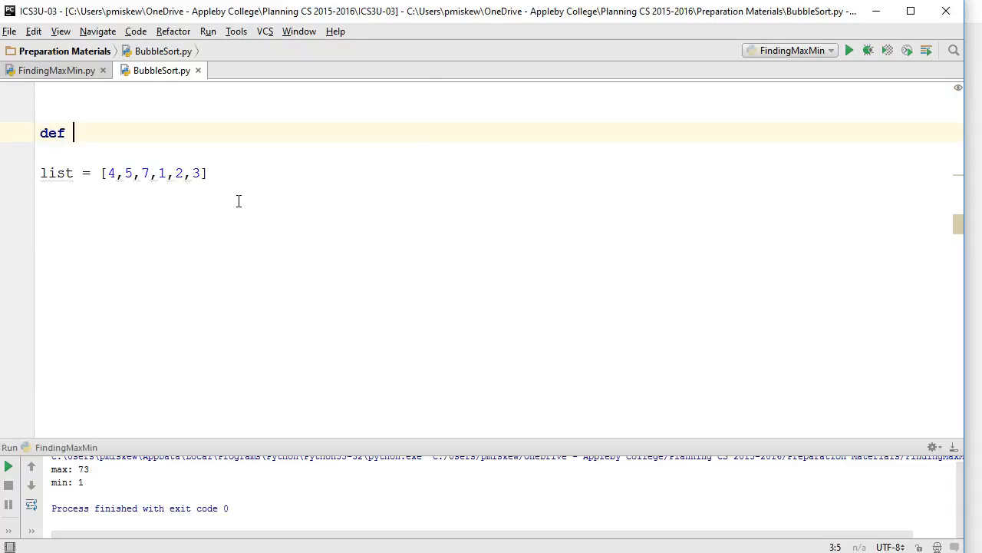
text(bubbleSort()
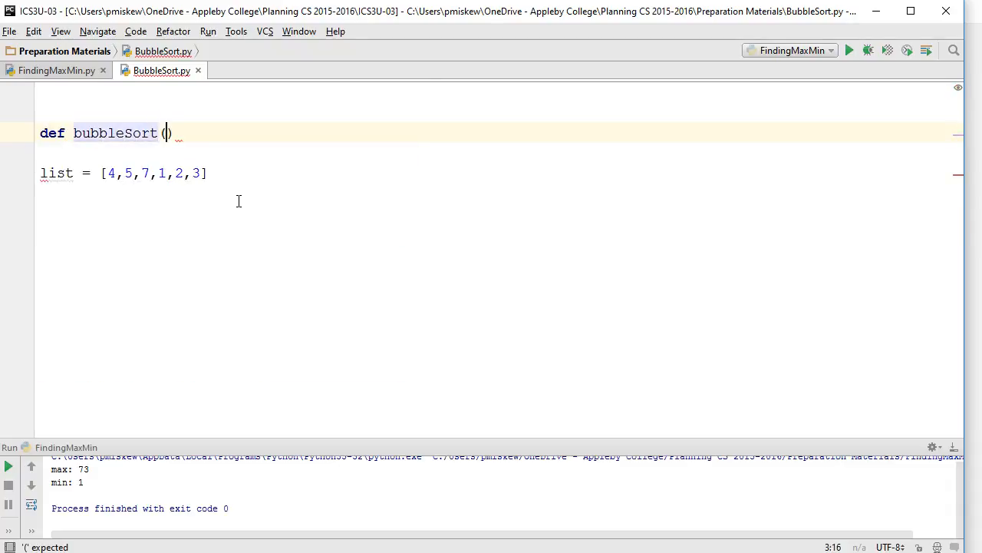
text(list)
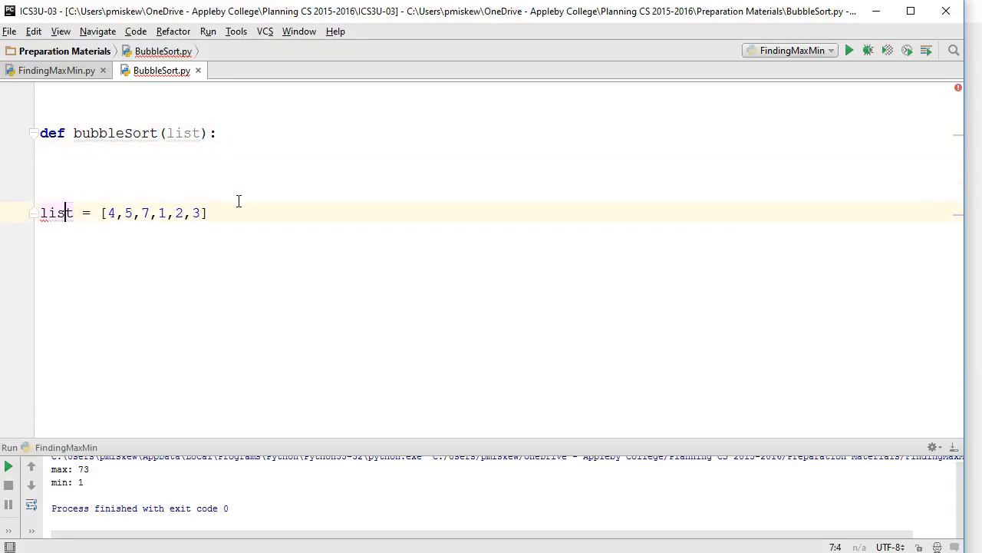
key(Enter)
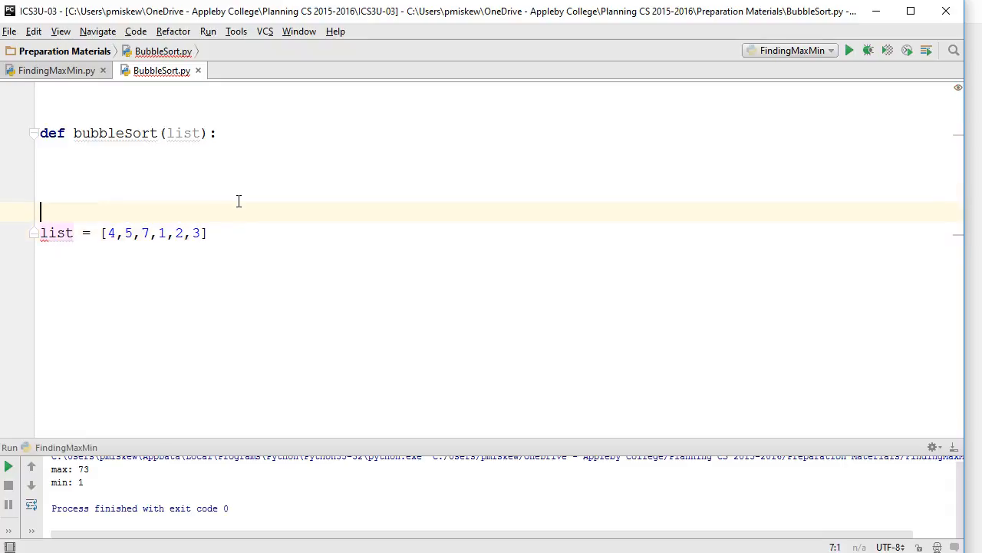
text(bubbleSort(list)
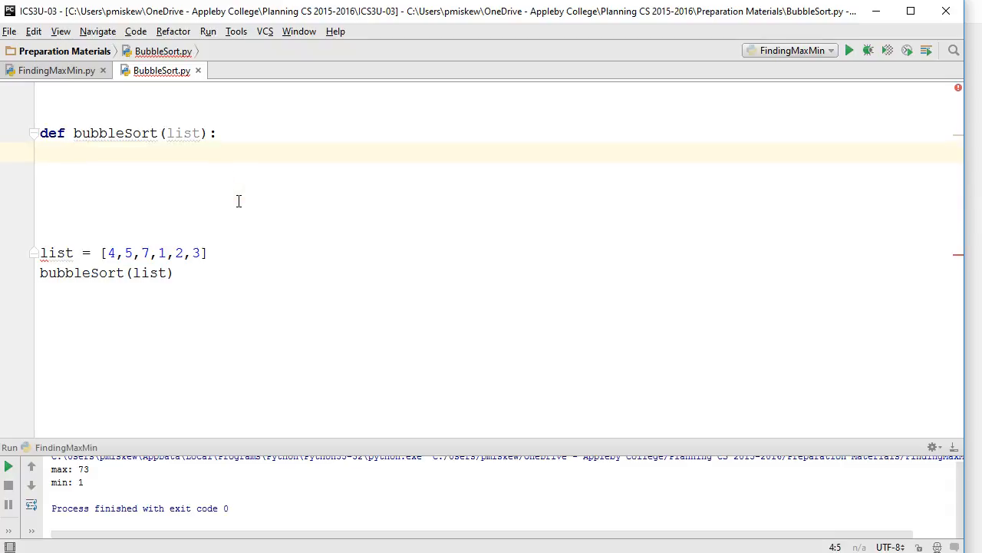
text(print("Bubbl"))
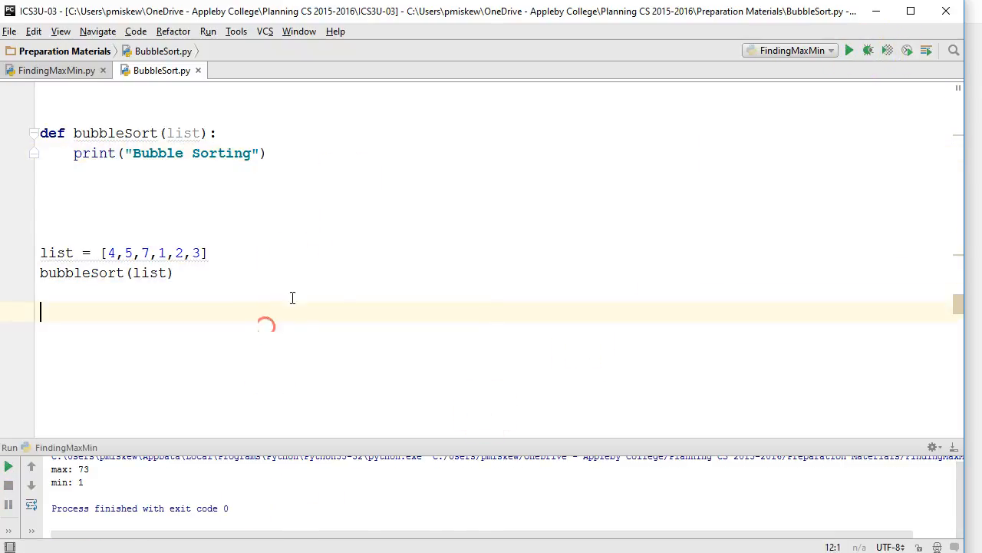
click(854, 49)
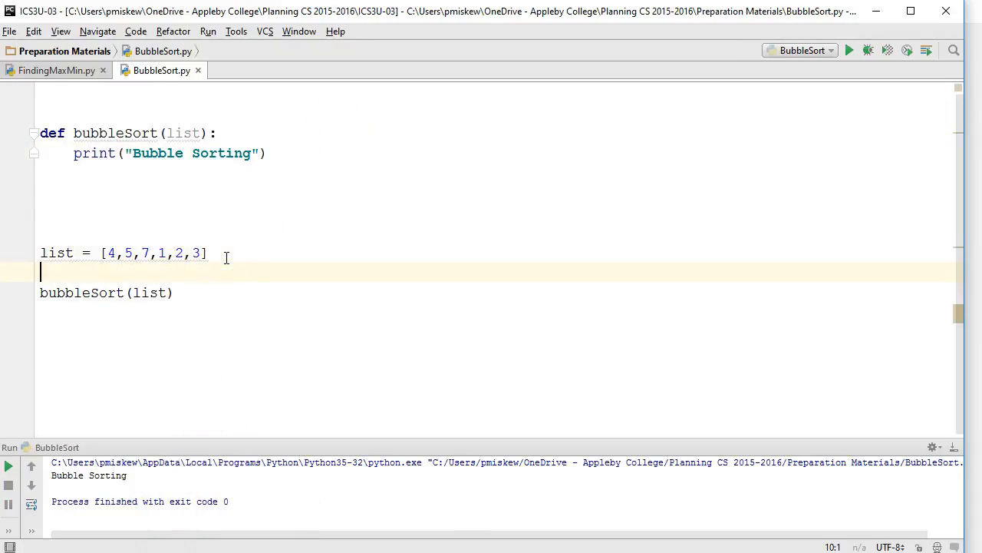
Add print(list) before and after the bubbleSort call and rerun, showing the list unchanged.
text(print(list)
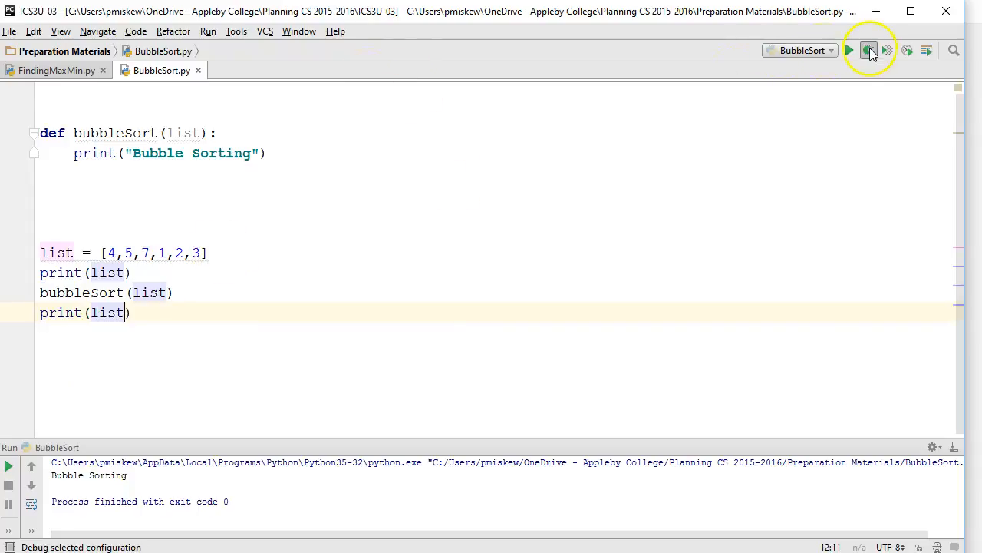
click(864, 47)
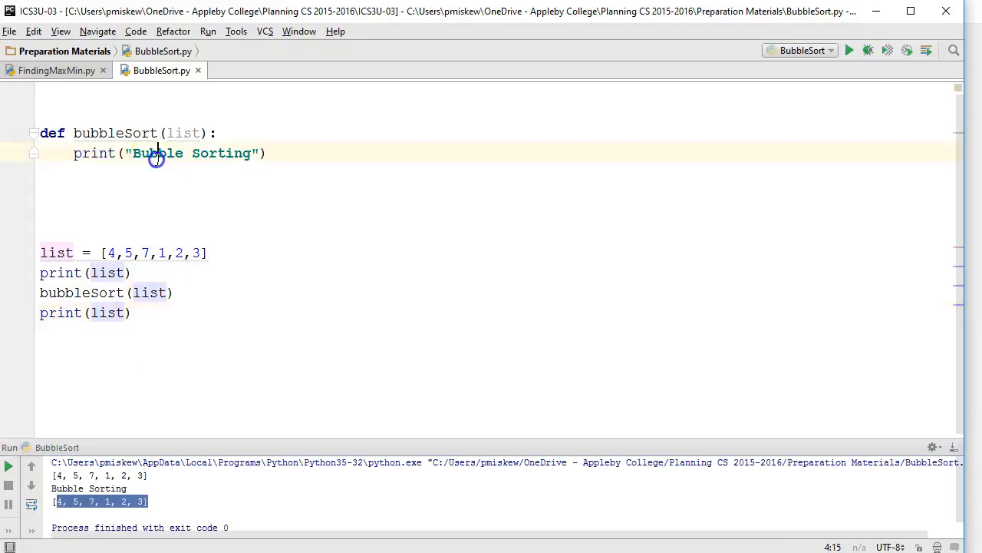
click(286, 167)
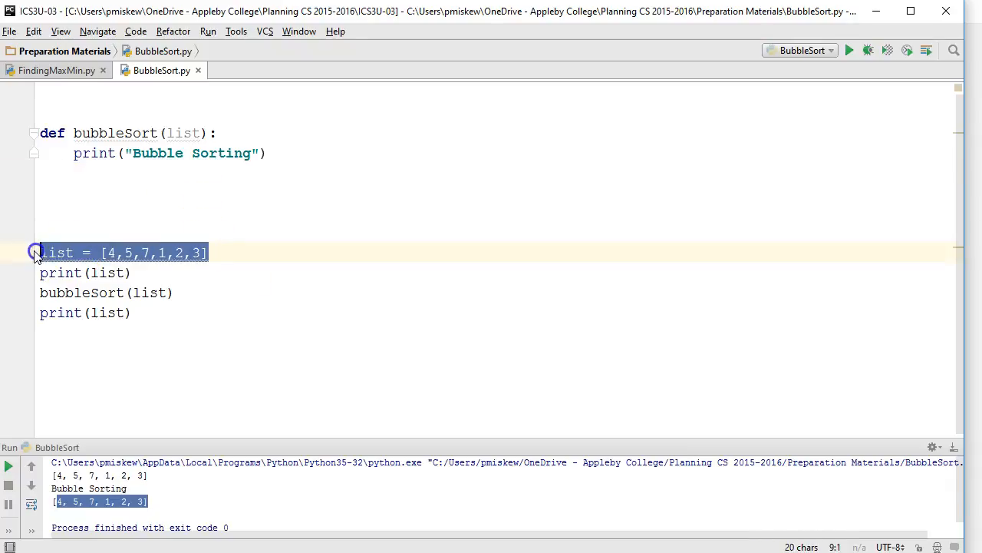
click(130, 273)
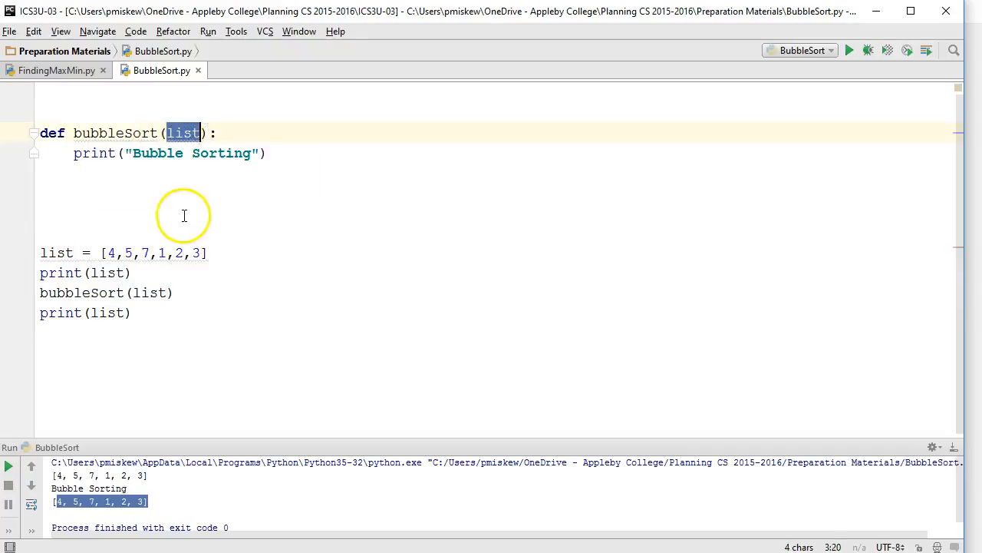
click(267, 154)
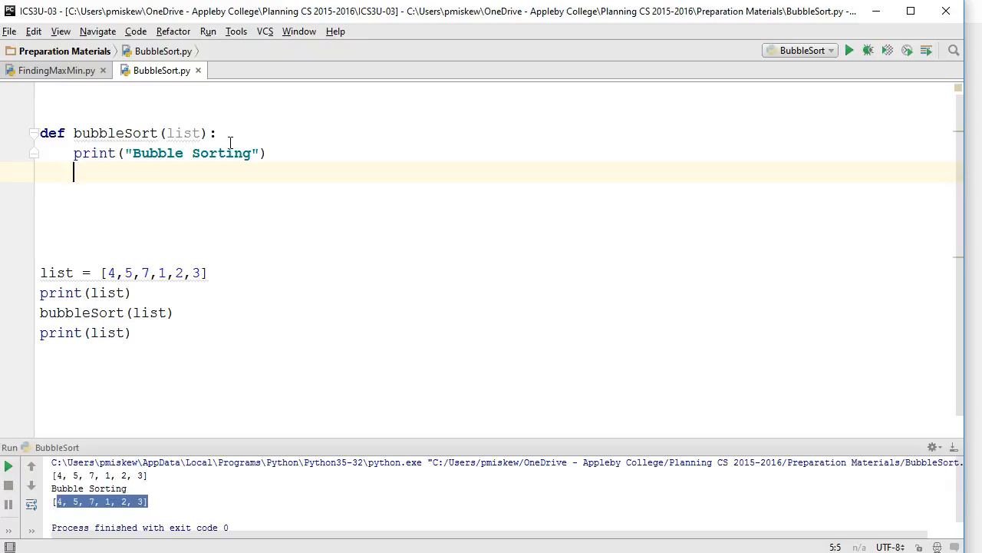
Assign list[0] = 99 inside bubbleSort and rerun, showing the list now starts with 99.
text(list[0])
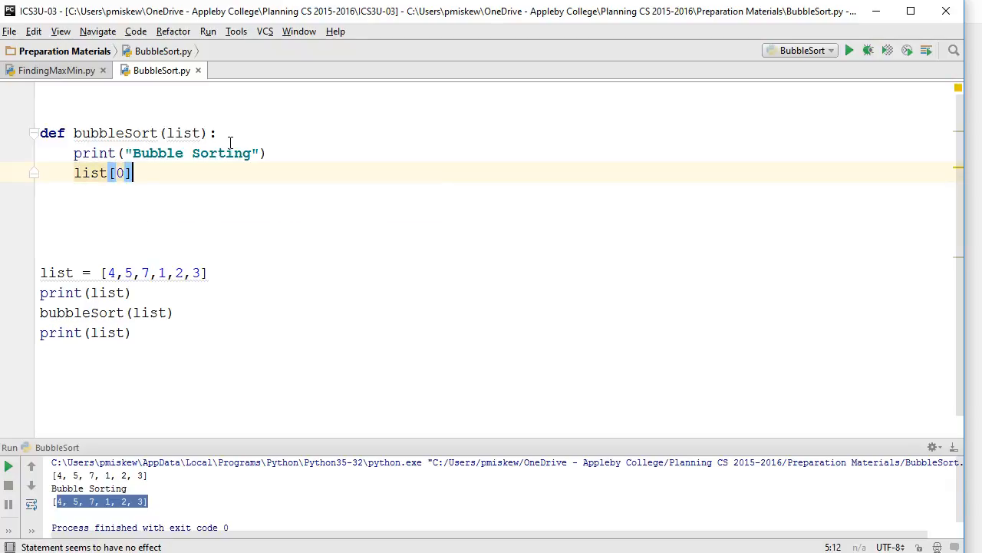
text(= 99)
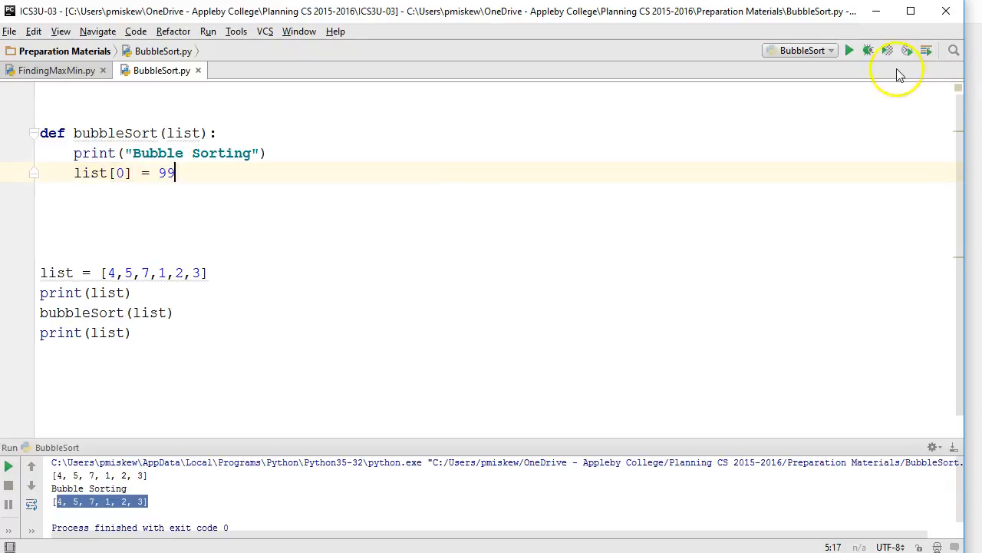
click(851, 50)
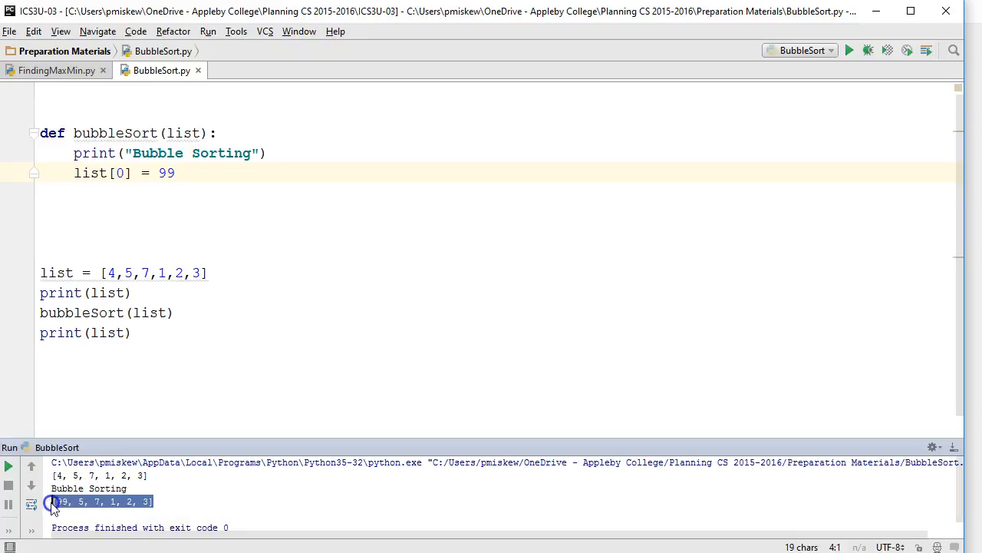
click(196, 175)
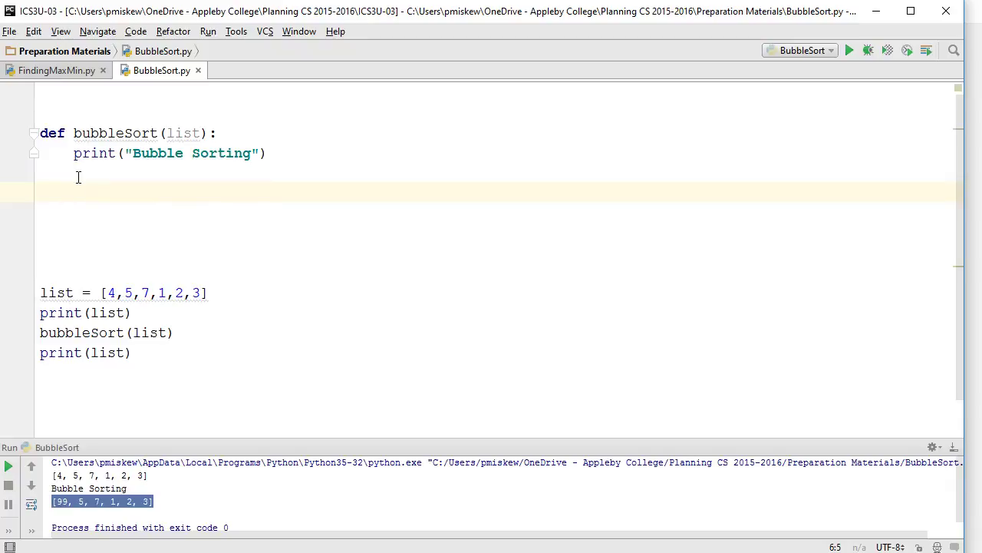
Replace the 99 line with a comment that the outer loop controls the number of passes, and start a second comment.
text(#The outloop controls t)
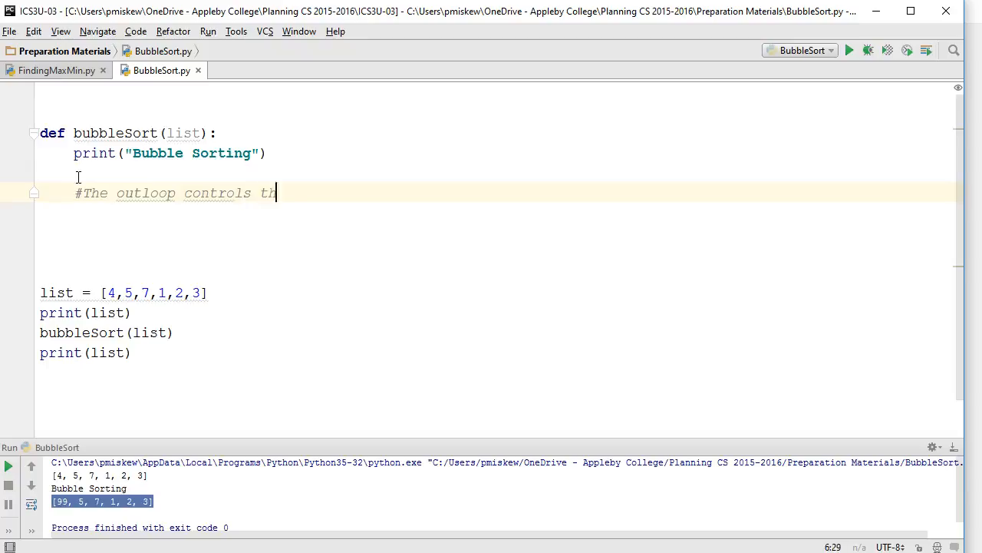
text(he number of passes needed to)
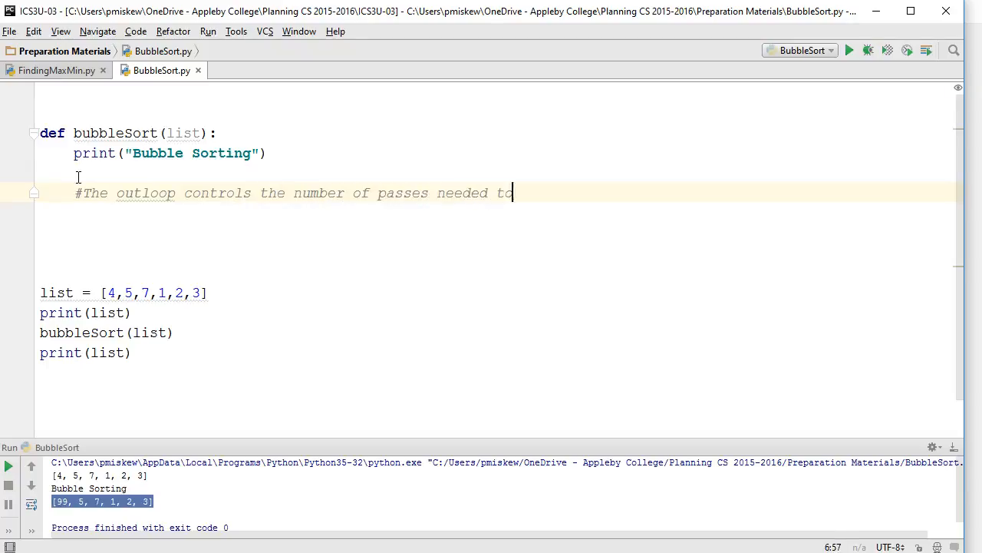
text(sort everthing.)
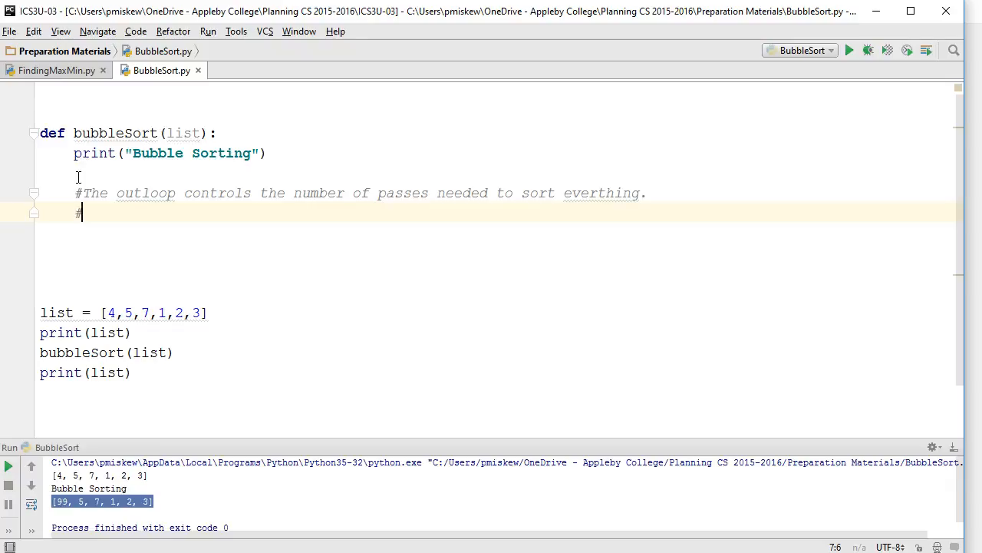
text(#Each pass of the bubble s)
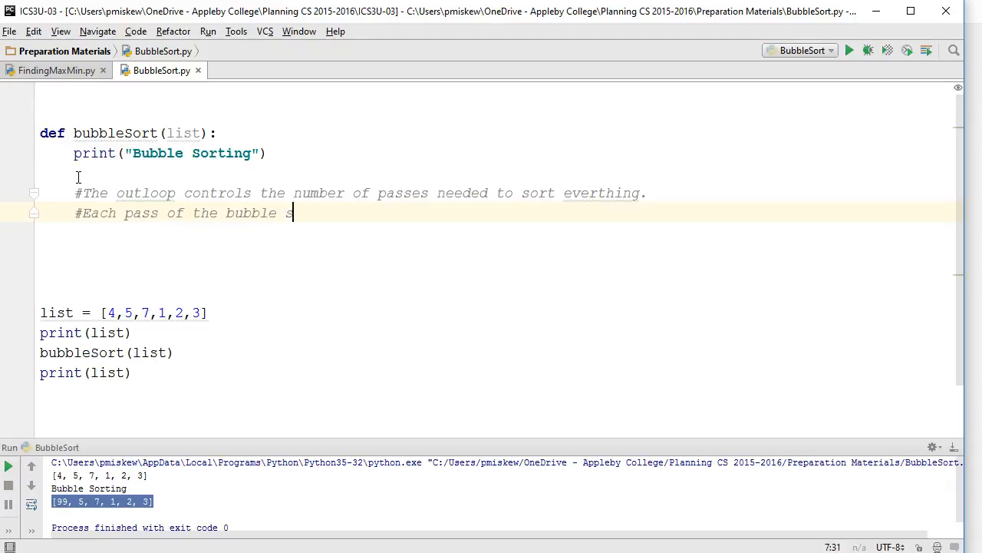
Finish the comment: each pass sorts 1 element, so the number of passes is len(list) - 1.
text(orts 1 element.  The number of passes is l)
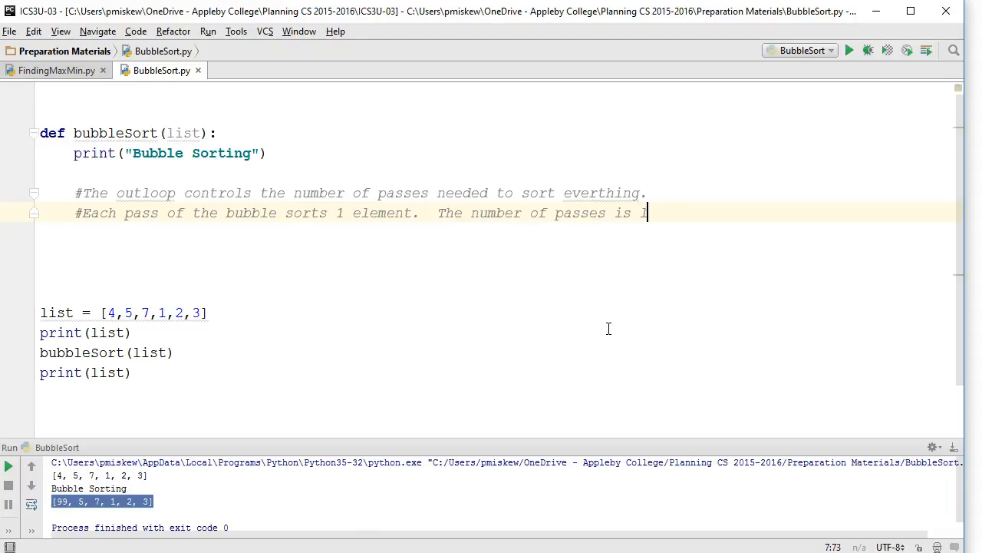
text(ength of the lis)
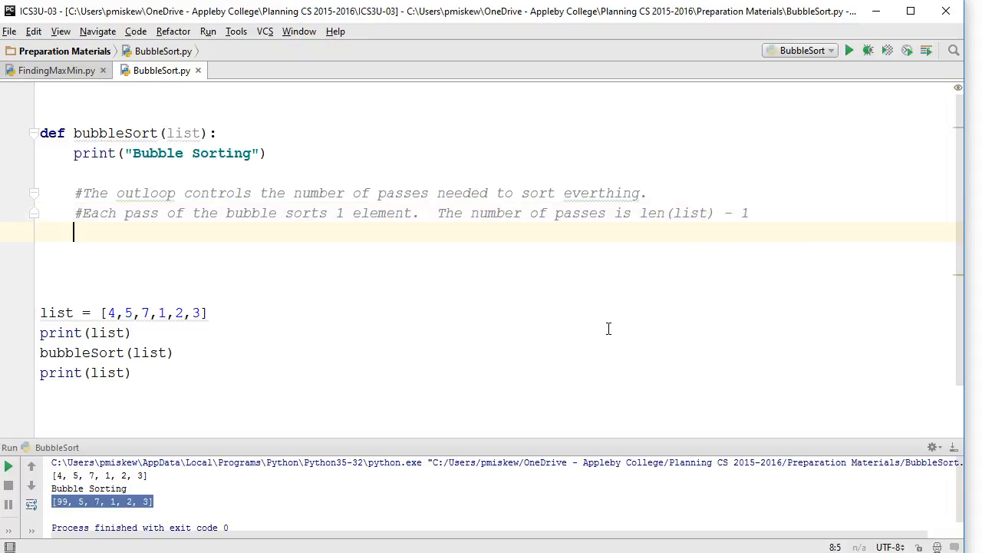
Write the outer loop for k in range(0,len(list)-1,1): with a placeholder body.
text(for i in)
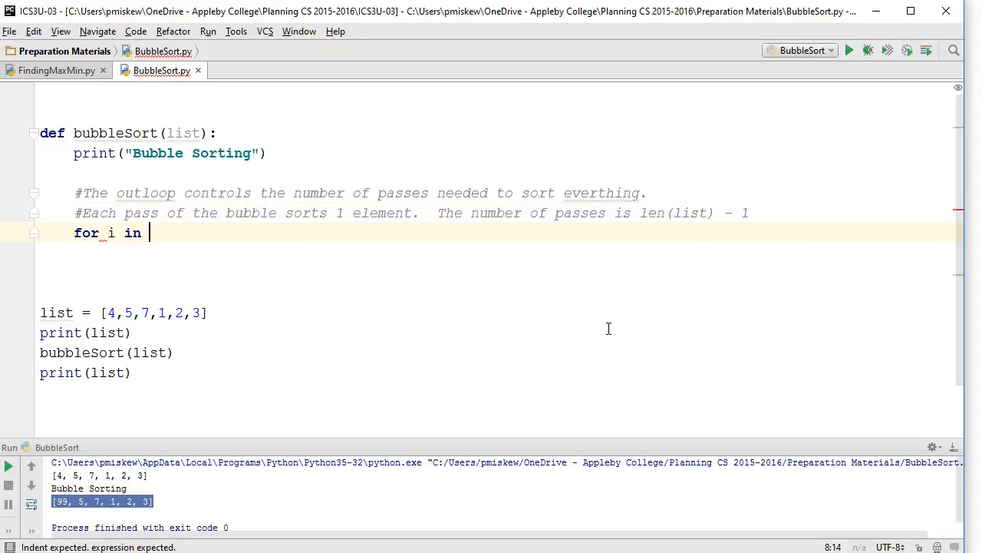
text(range())
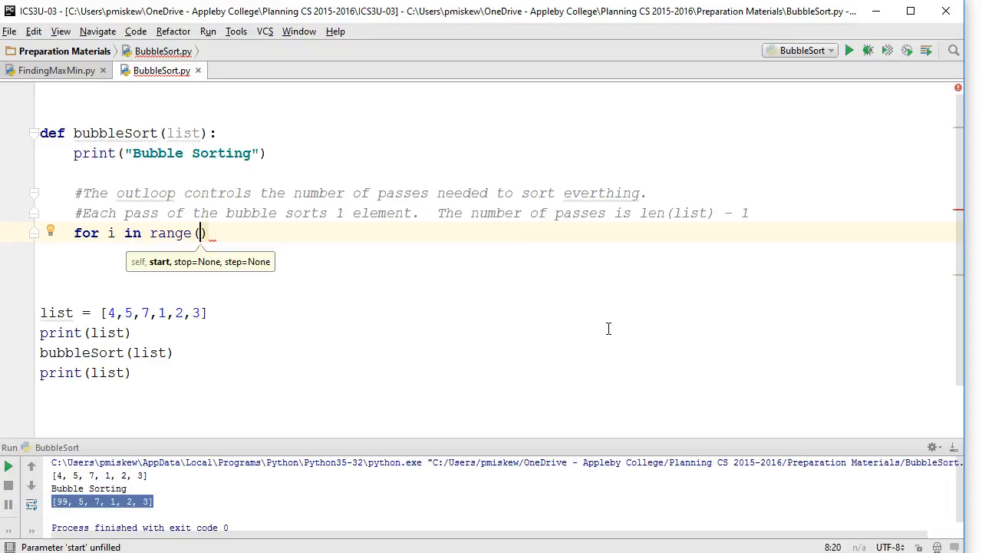
text(0,)
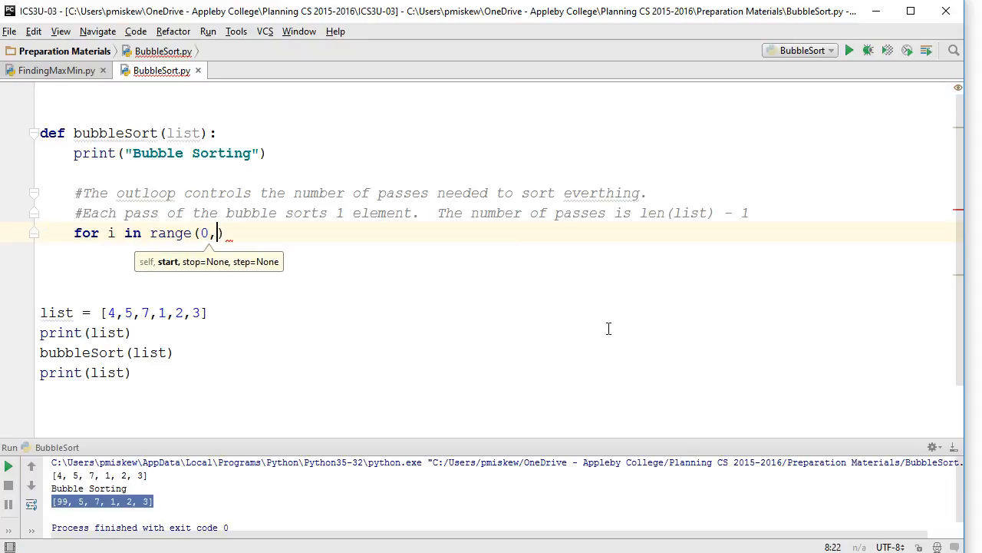
text(len(list)-))
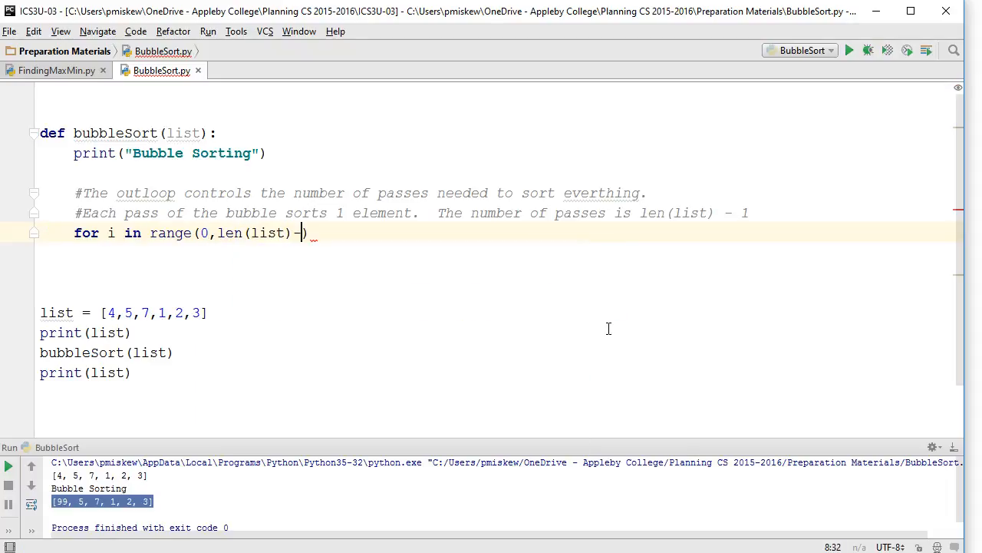
text(1,1):)
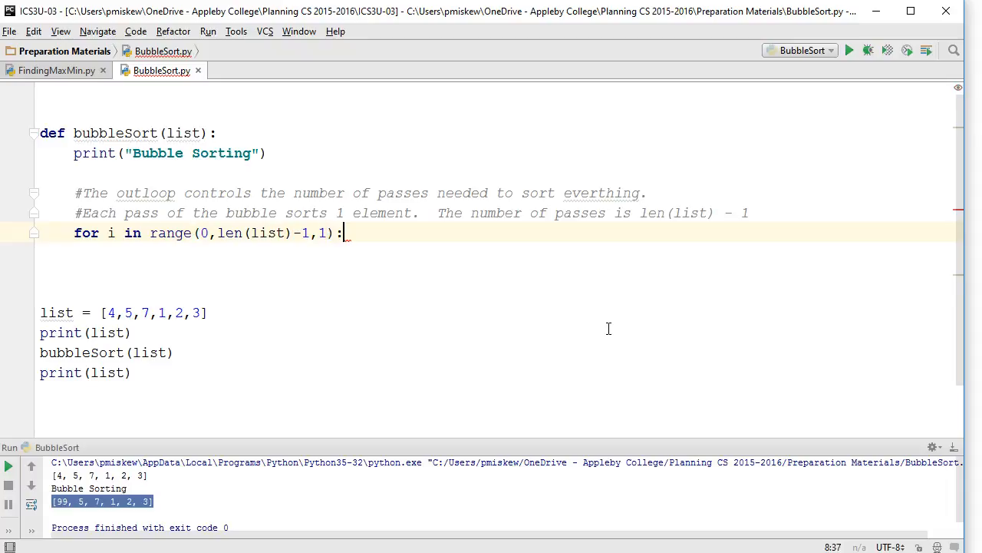
key(enter)
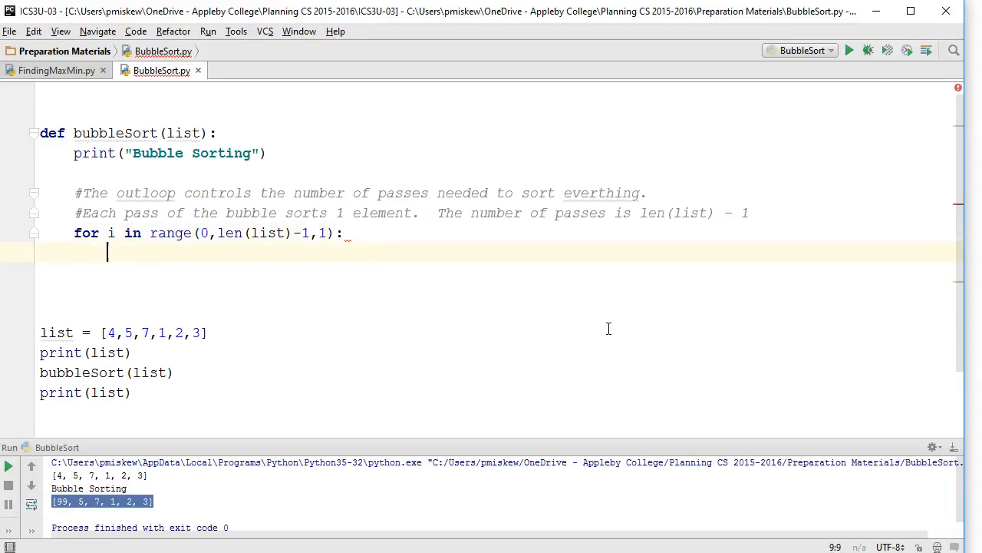
text(pass)
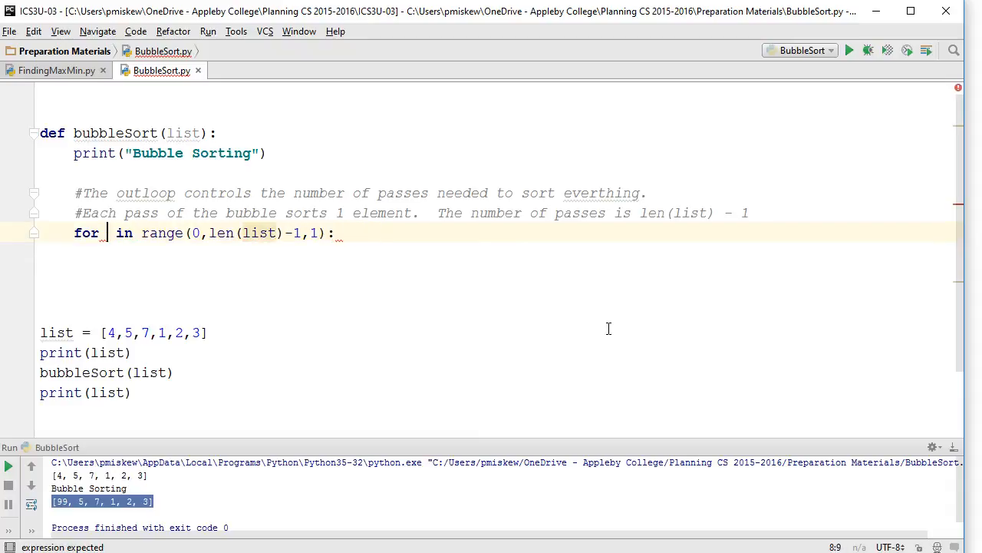
text(k)
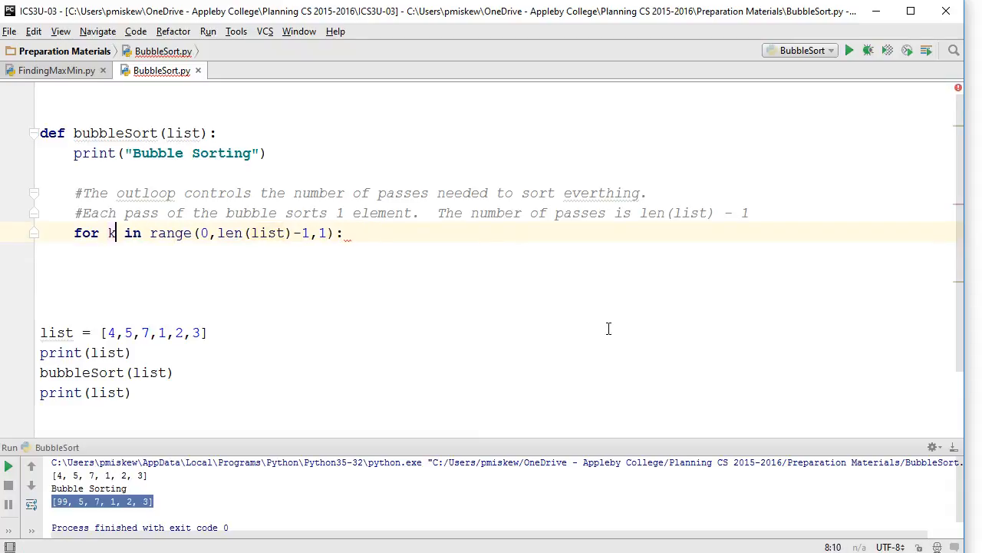
Add a comment inside the outer loop saying the inner loop is moving the bubble along.
key(Return)
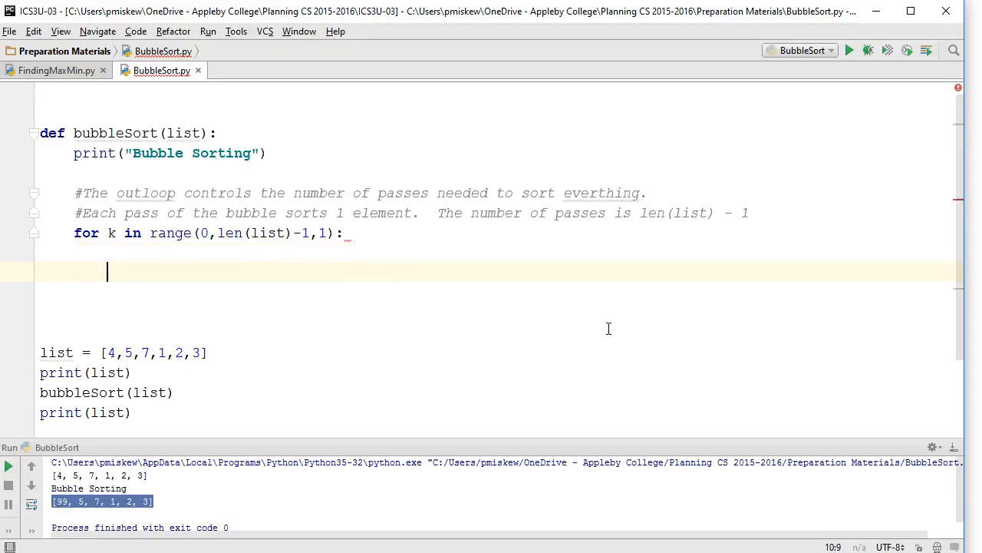
text(#The inn)
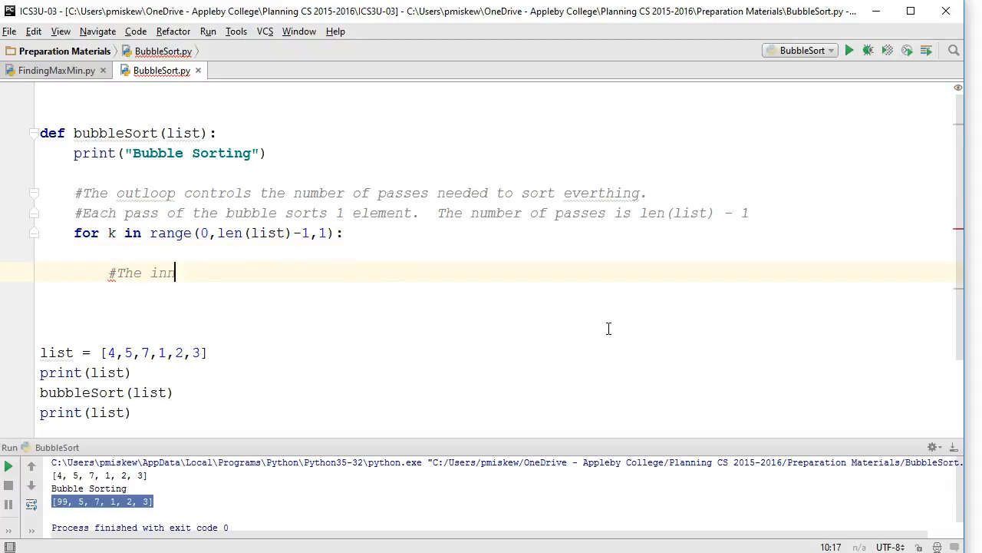
text(ner loop is)
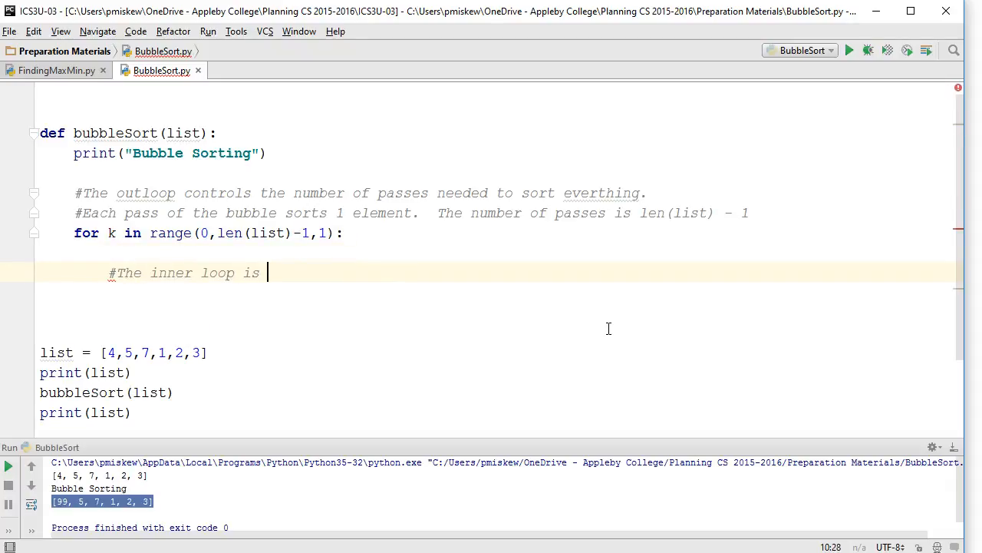
text(moving the bubble alon)
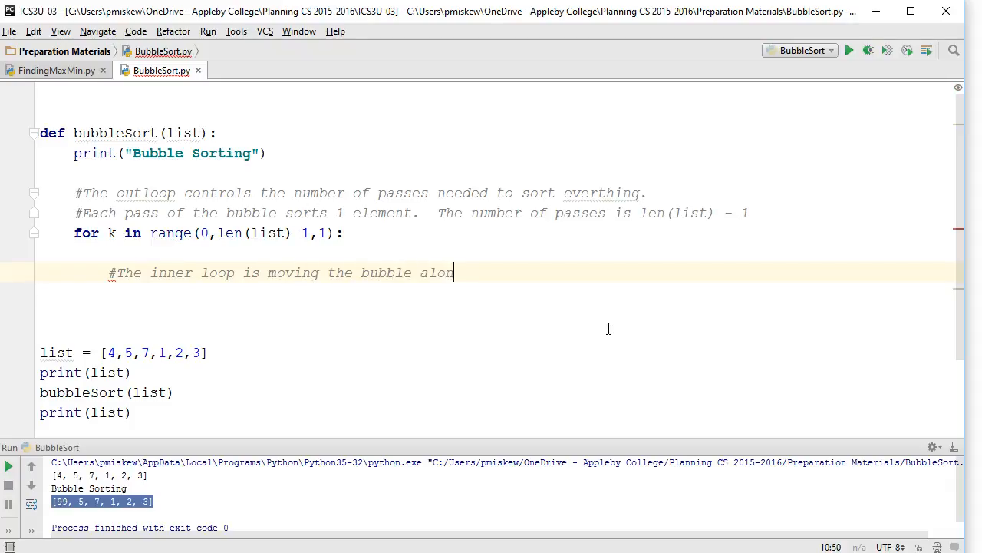
text(g)
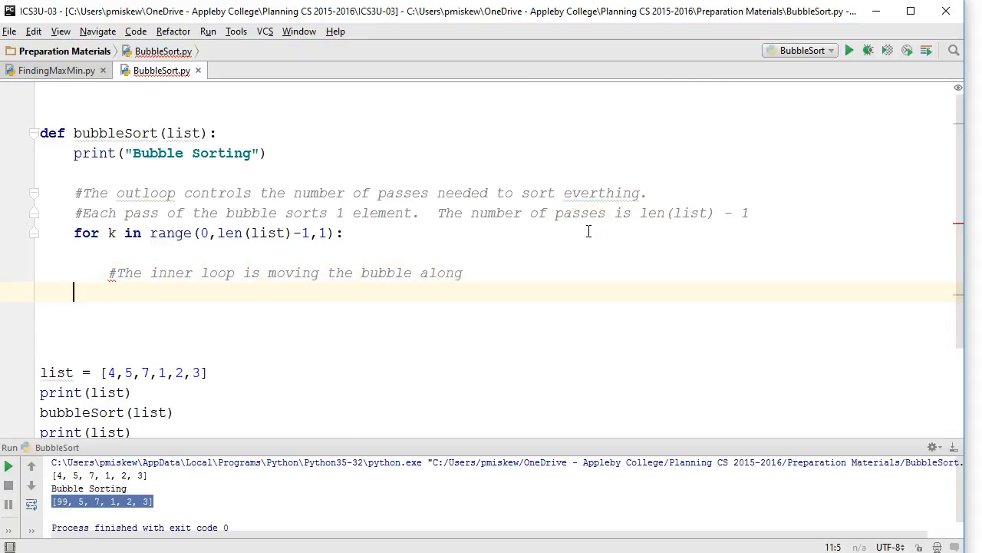
Write the inner loop header for i in range(0, len(list) - 1,1):.
text(for i in range()
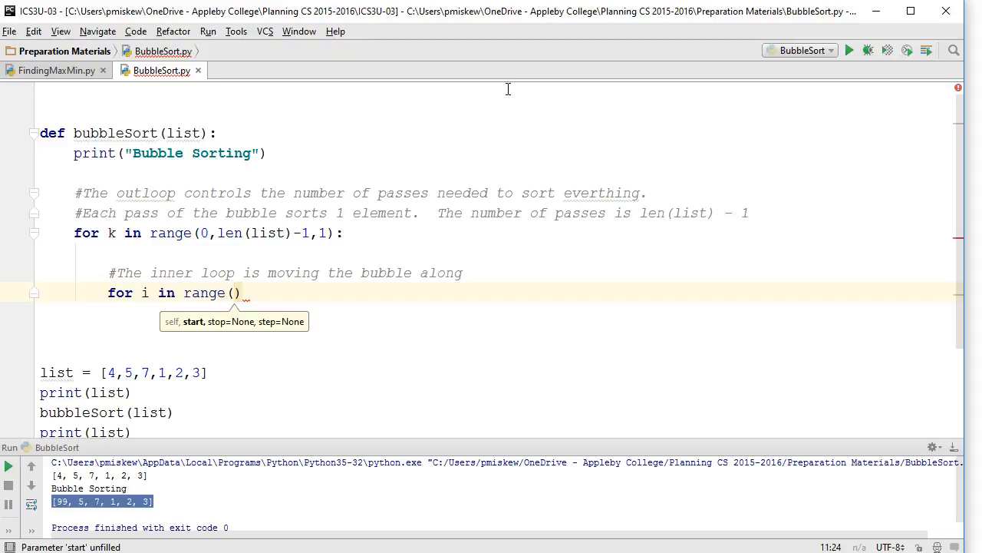
text(9)
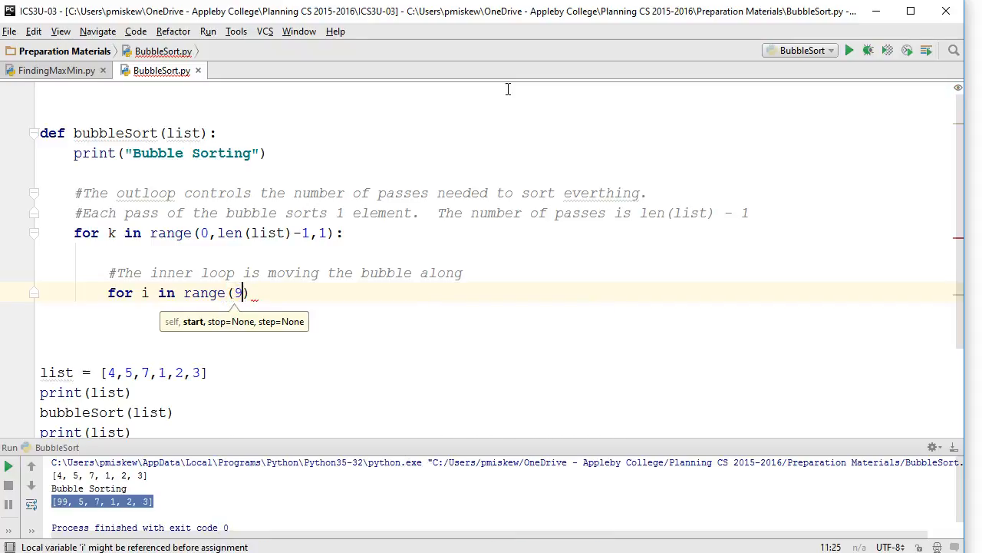
text(0, len)
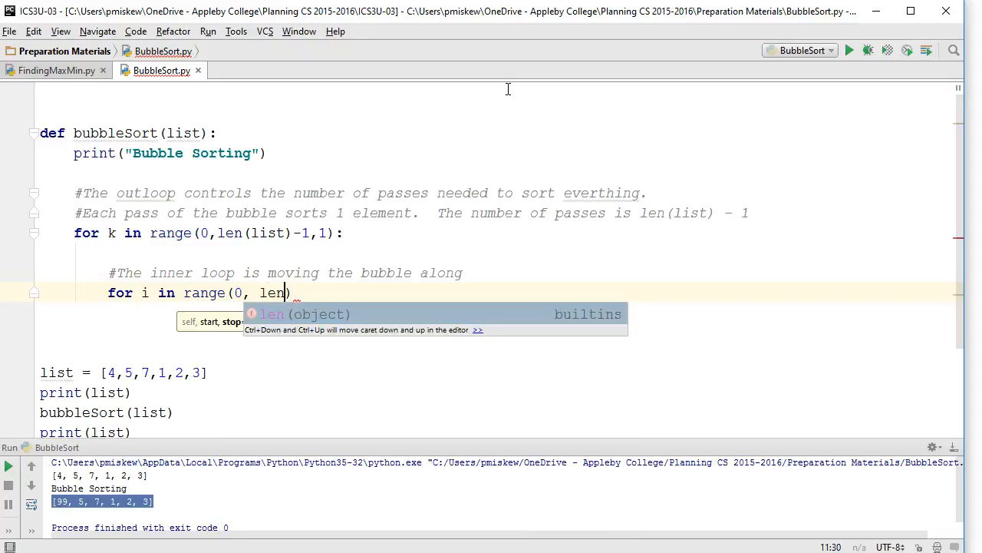
text((list) - 1))
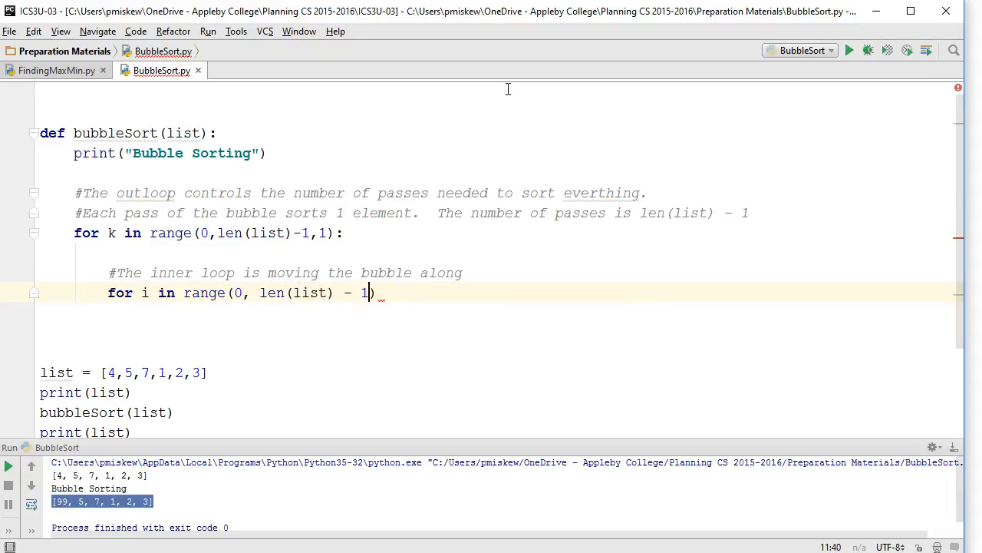
text(,1)
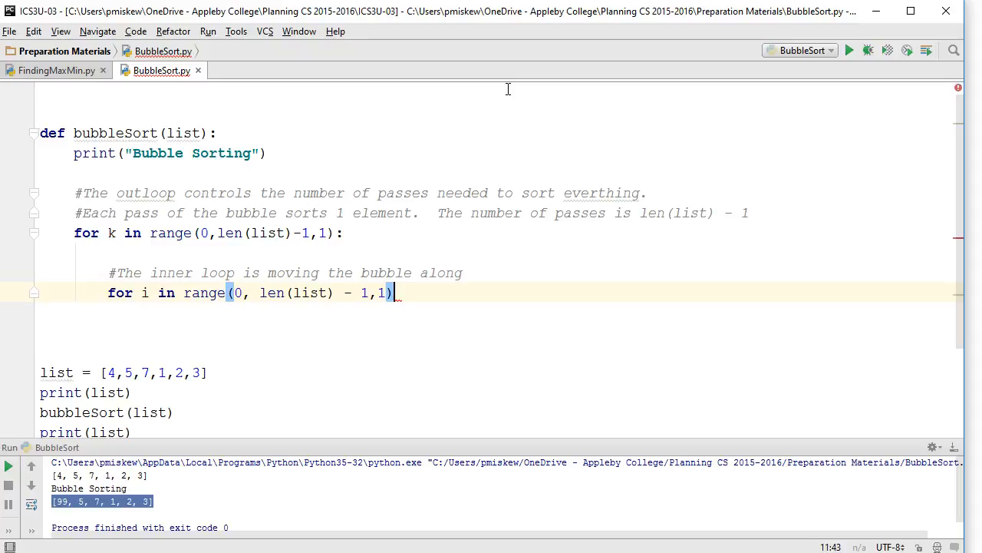
text(:)
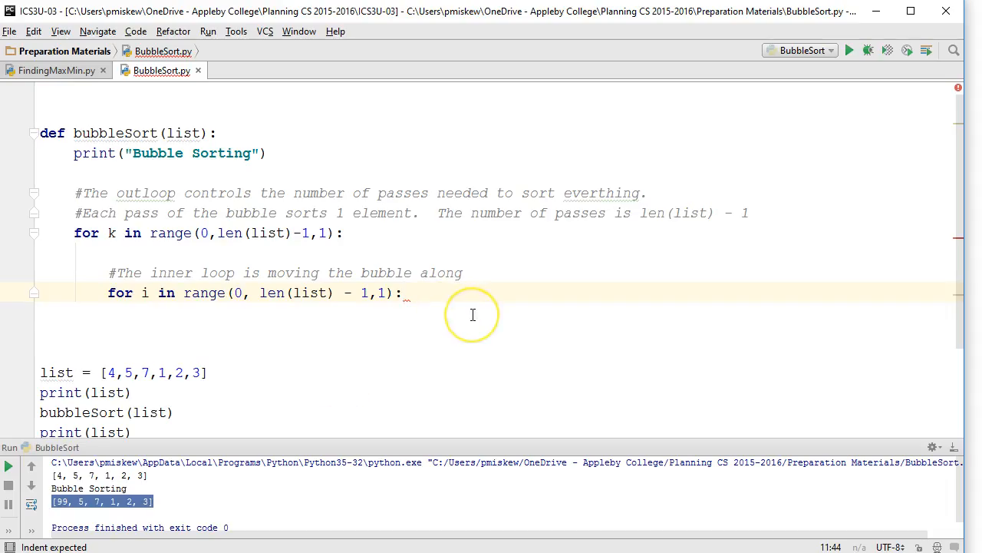
Write if list[i] > list[i + 1]: with a three-line temp swap of list[i] and list[i+1].
text(i)
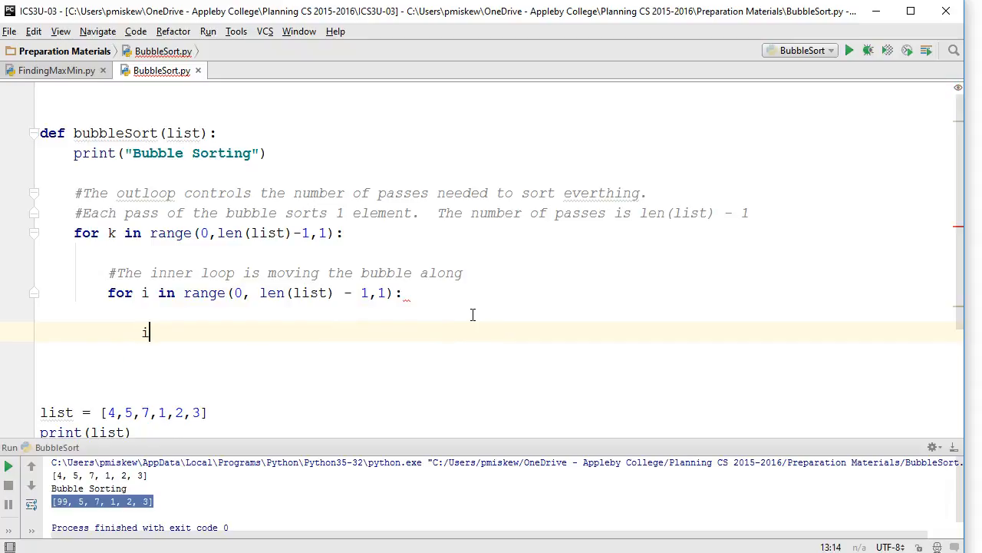
text(if list[i] > list[i + 1]:)
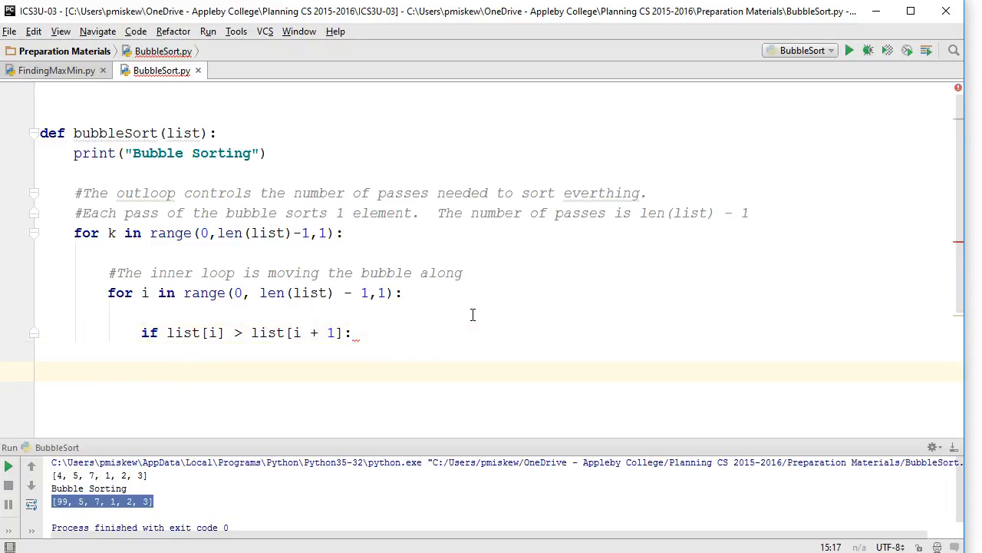
text(temp = list[)
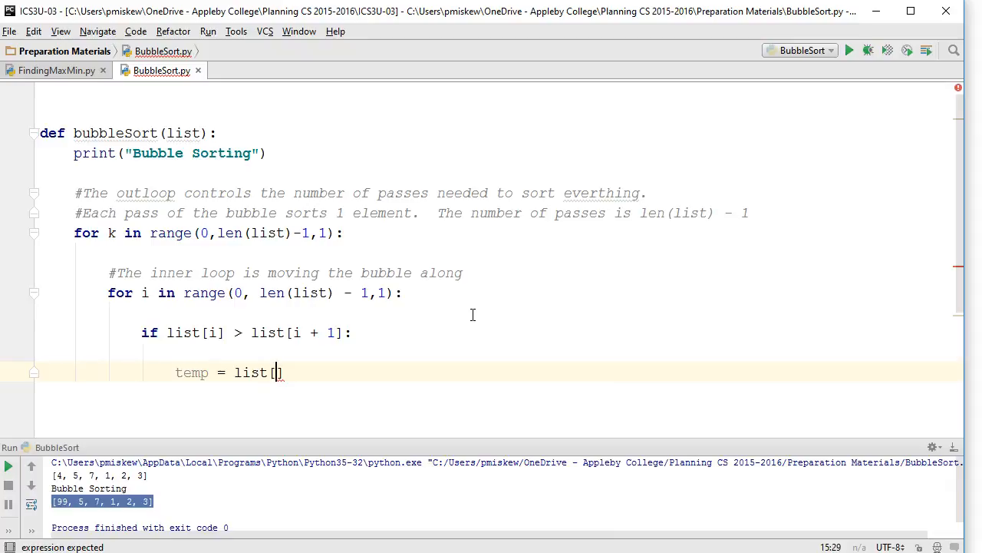
text(i])
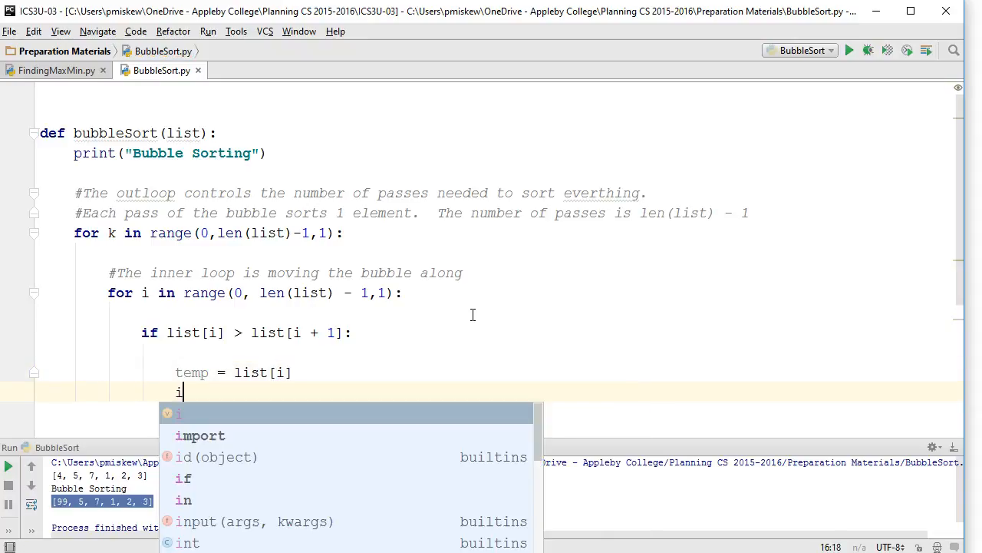
text(list[i] = list[)
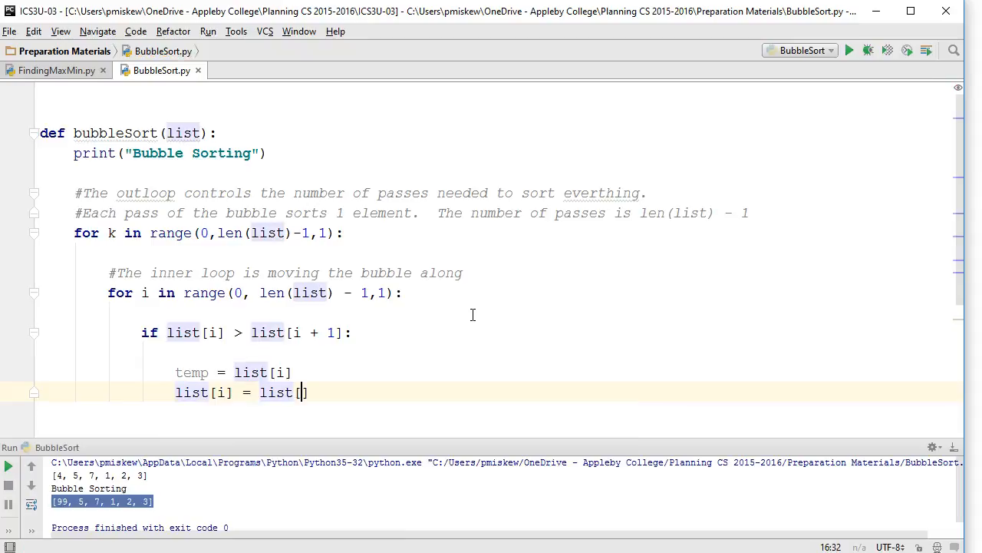
text(i+1])
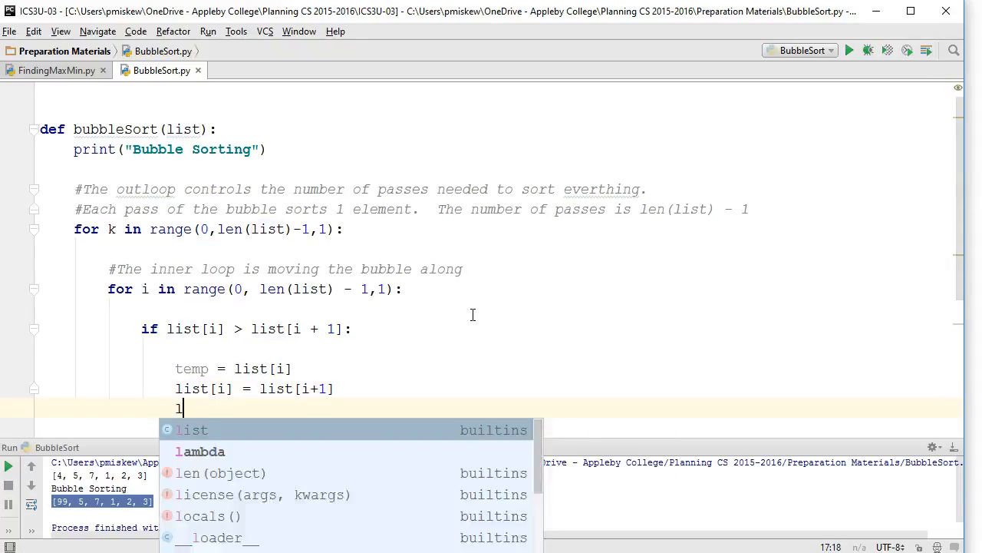
text(ist[i+1] = temp)
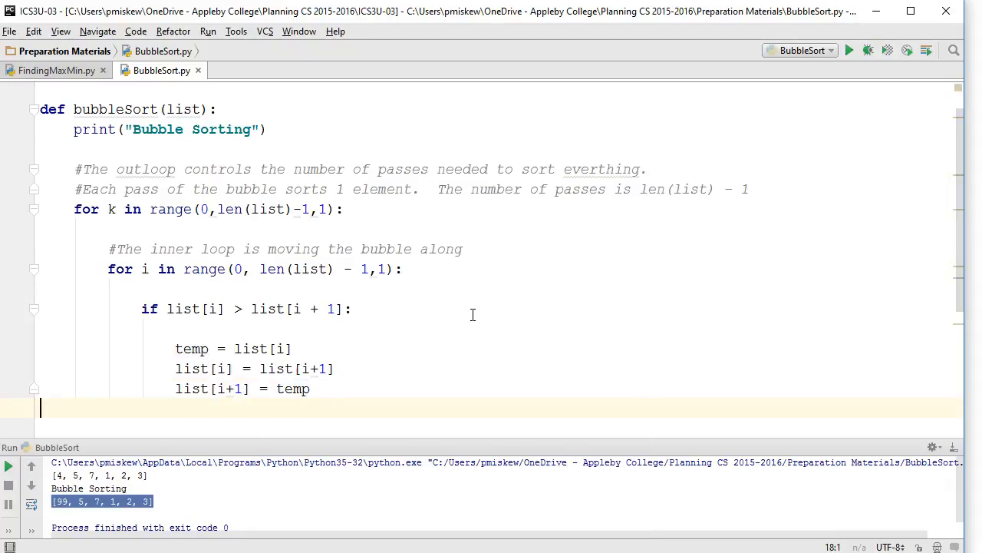
scroll(down, 3)
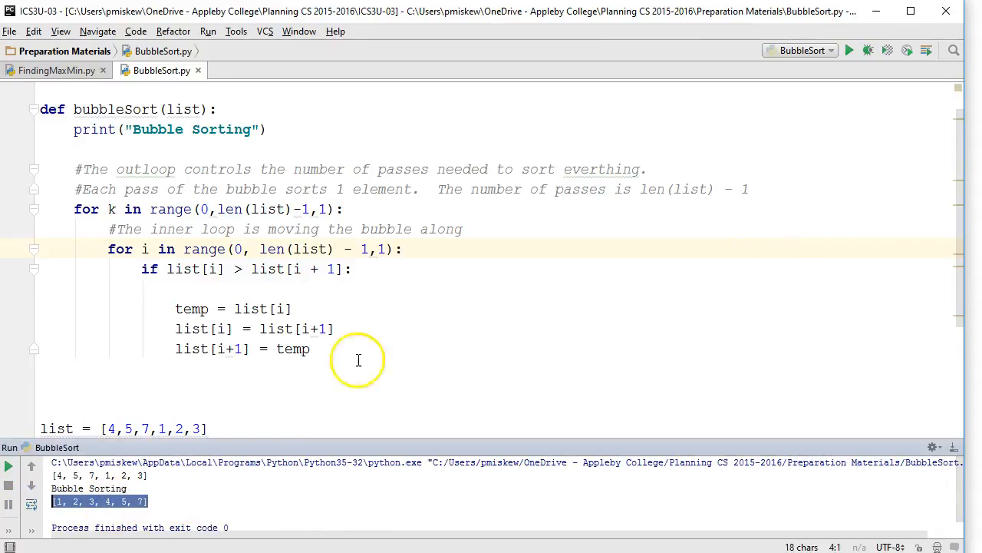
Tidy blank lines in bubbleSort after the run prints [1, 2, 3, 4, 5, 7].
click(310, 349)
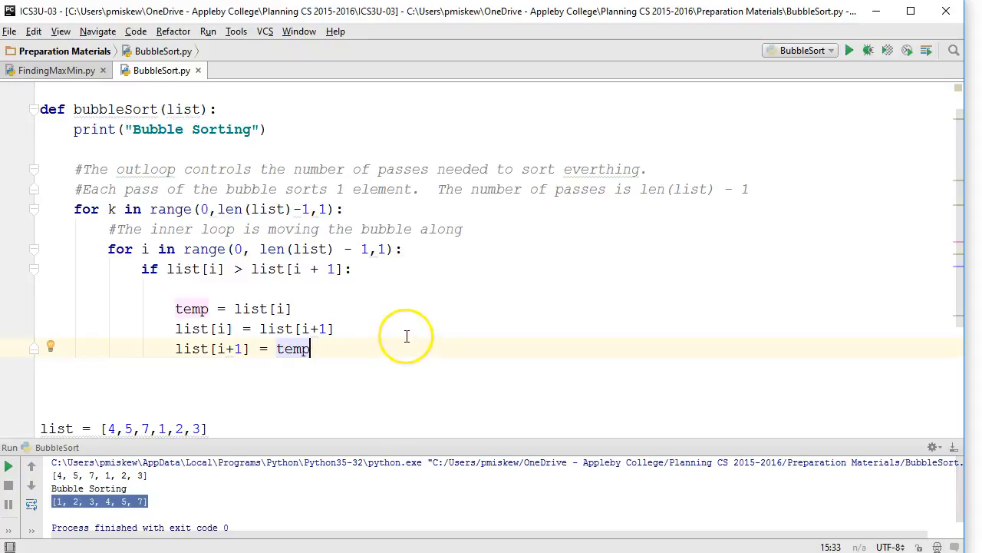
mouse_move(404, 326)
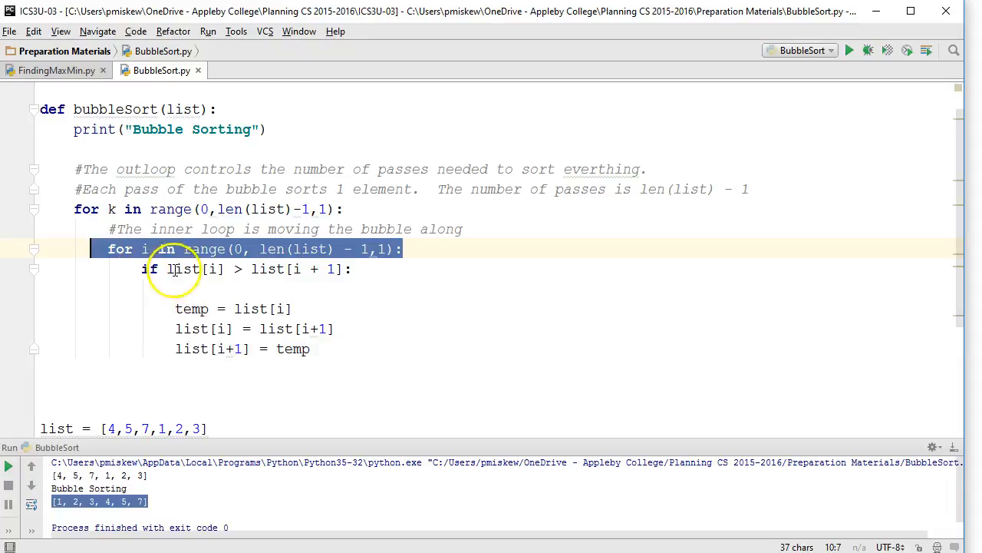
mouse_move(310, 249)
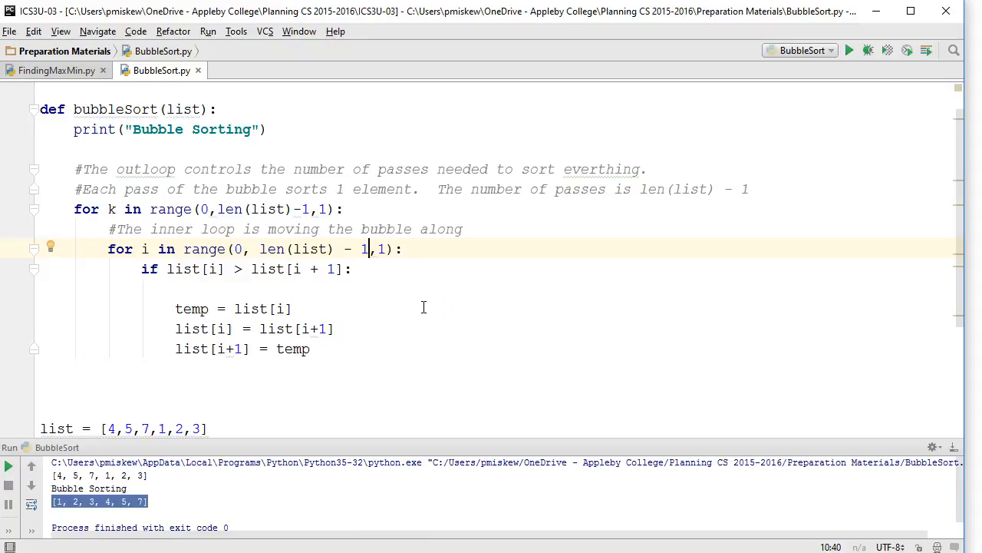
Change the inner loop range end to len(list) - 1 - k so passes skip sorted elements.
text(- k)
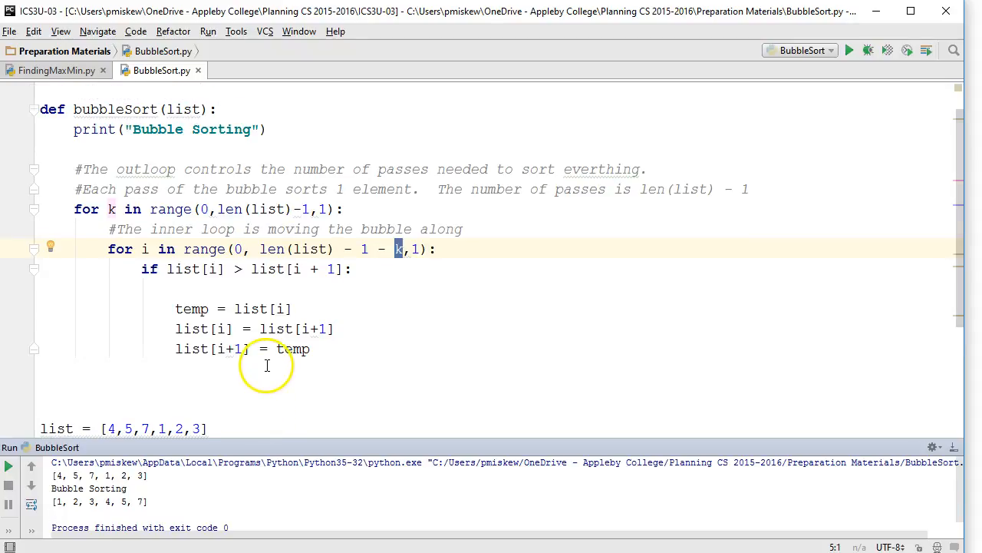
Change the comparison to list[i] < list[i + 1] and rerun, printing [7, 5, 4, 3, 2, 1].
click(244, 269)
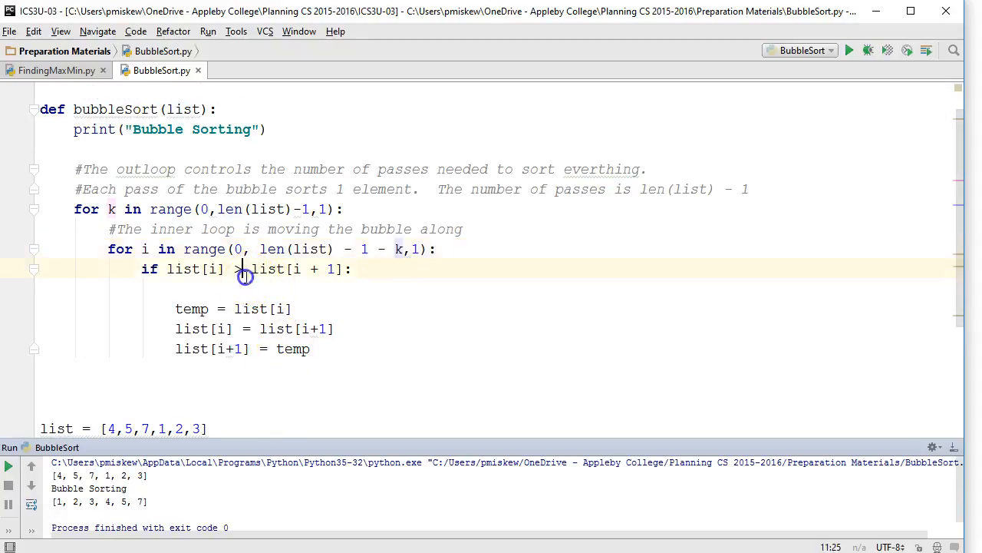
key(Backspace)
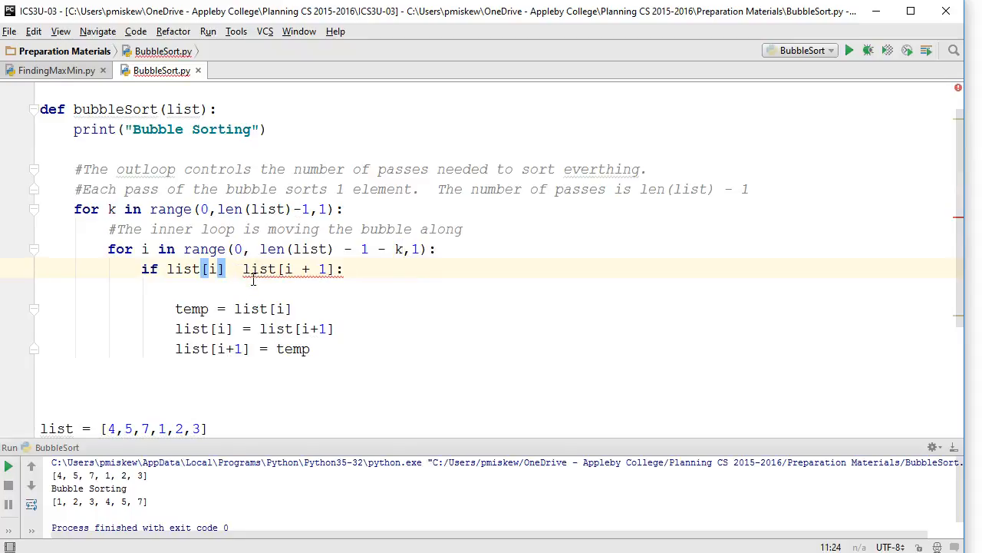
text(<)
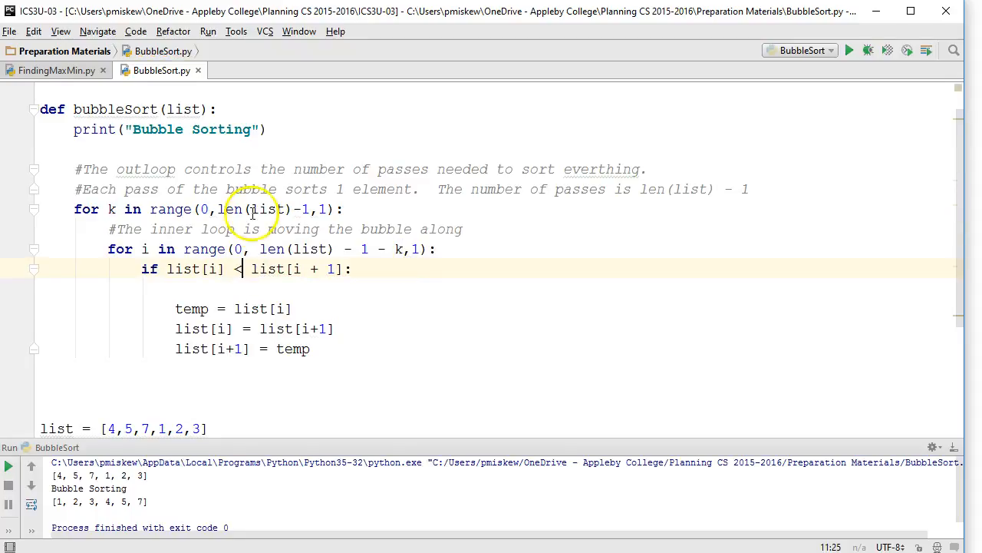
click(853, 49)
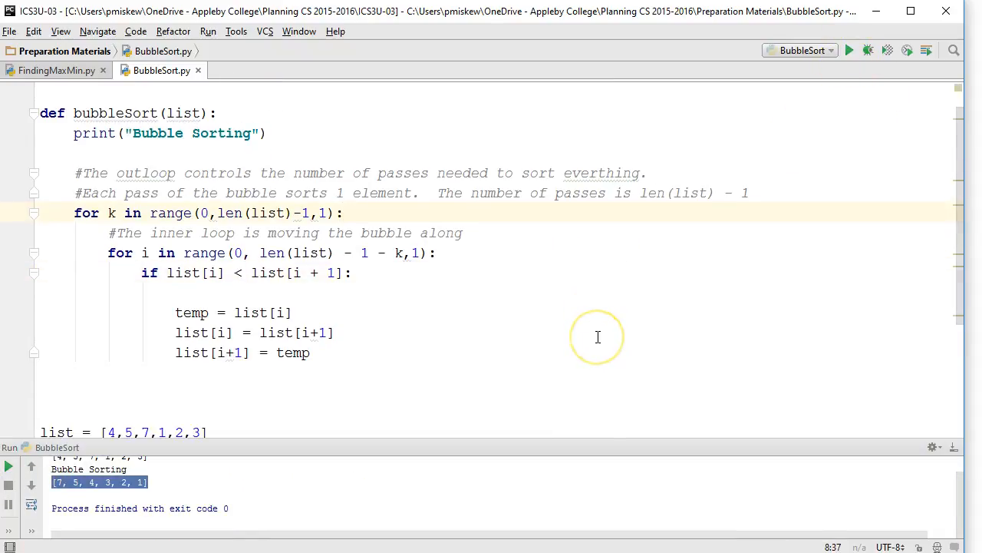
mouse_move(599, 338)
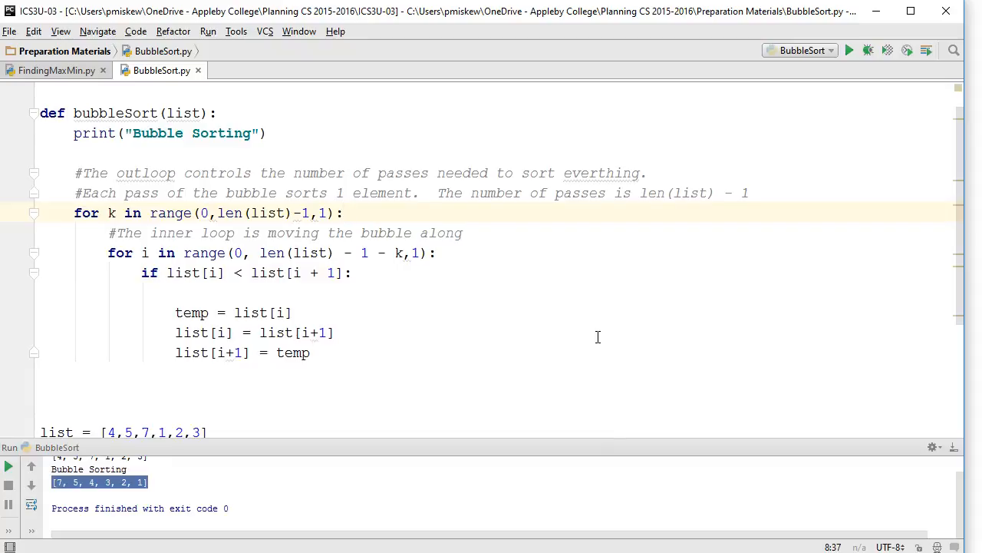